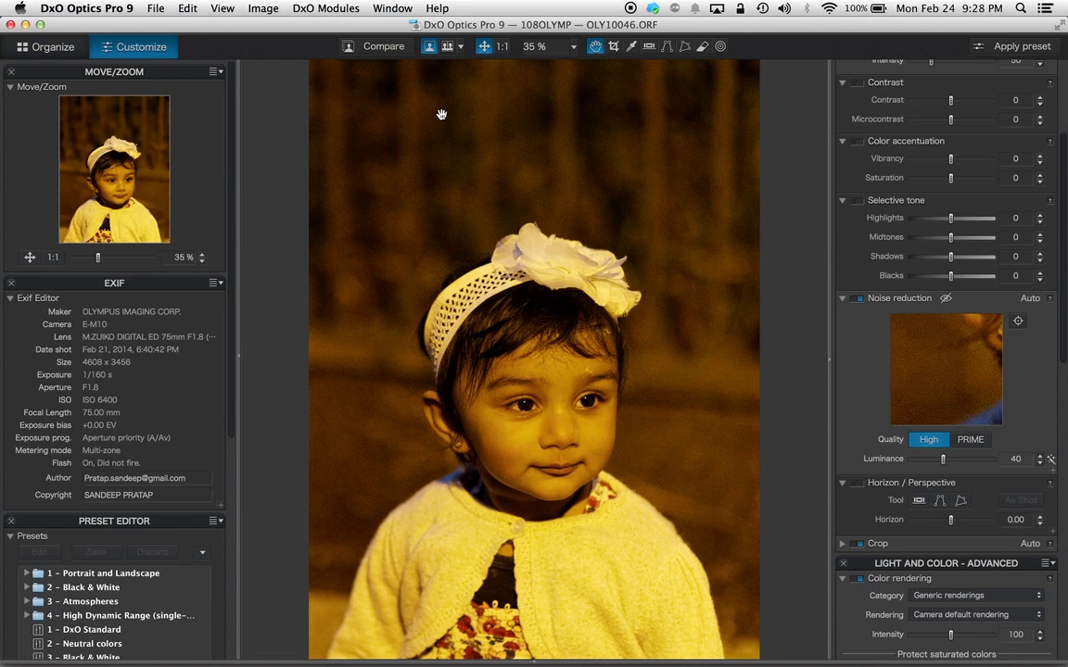
{"action": "mouse_move", "coordinate": [473, 441]}
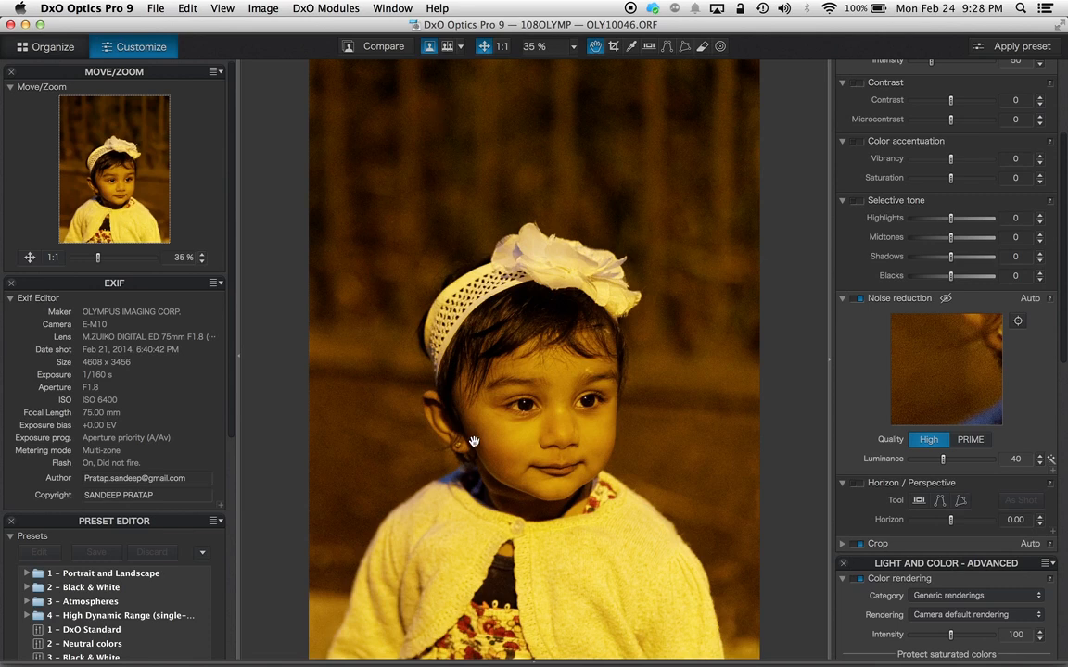
{"action": "mouse_move", "coordinate": [163, 354]}
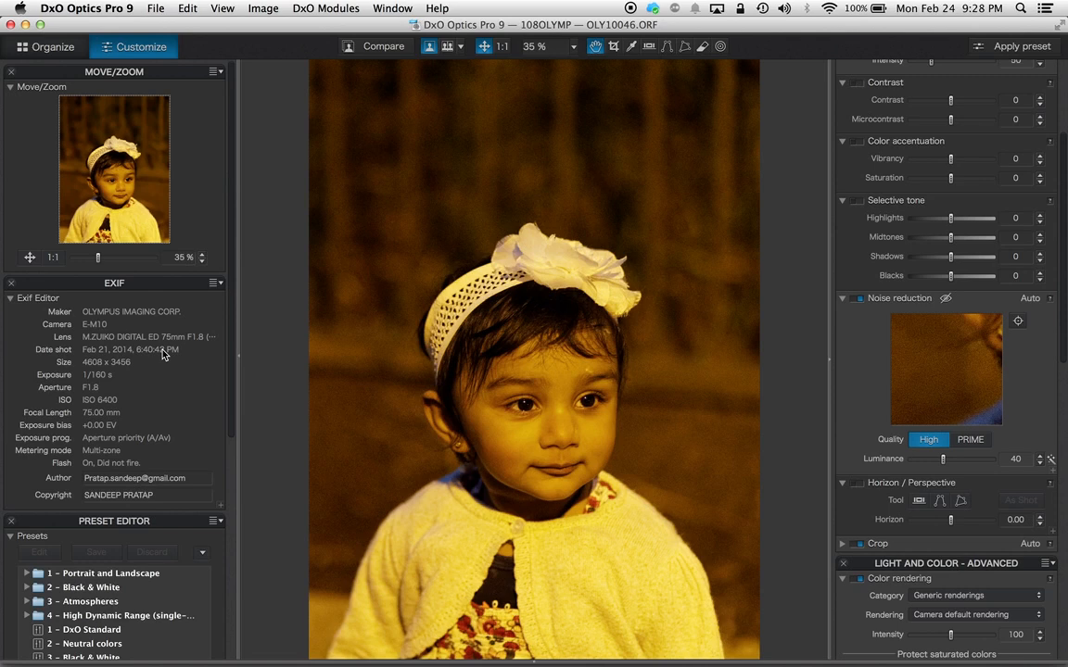
{"action": "mouse_move", "coordinate": [111, 411]}
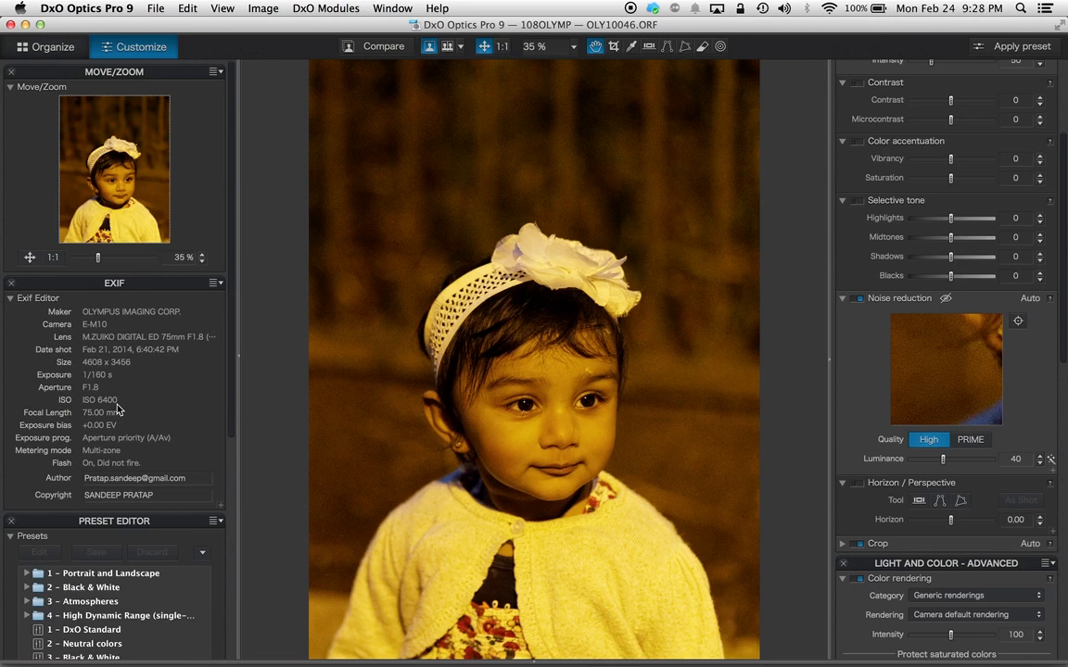
{"action": "mouse_move", "coordinate": [109, 400]}
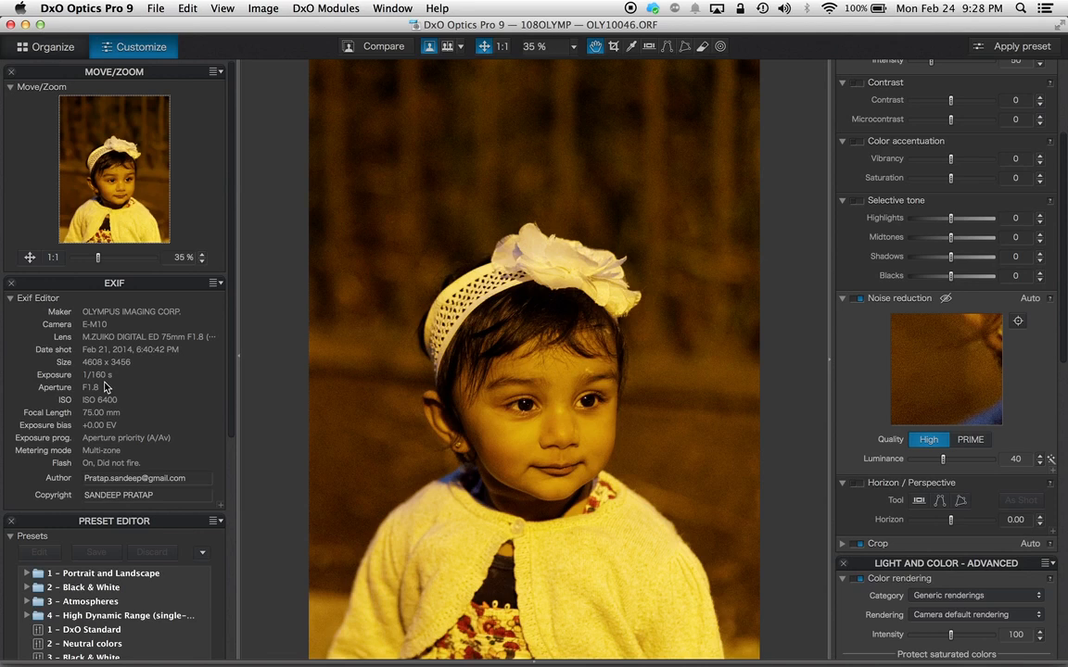
{"action": "mouse_move", "coordinate": [519, 152]}
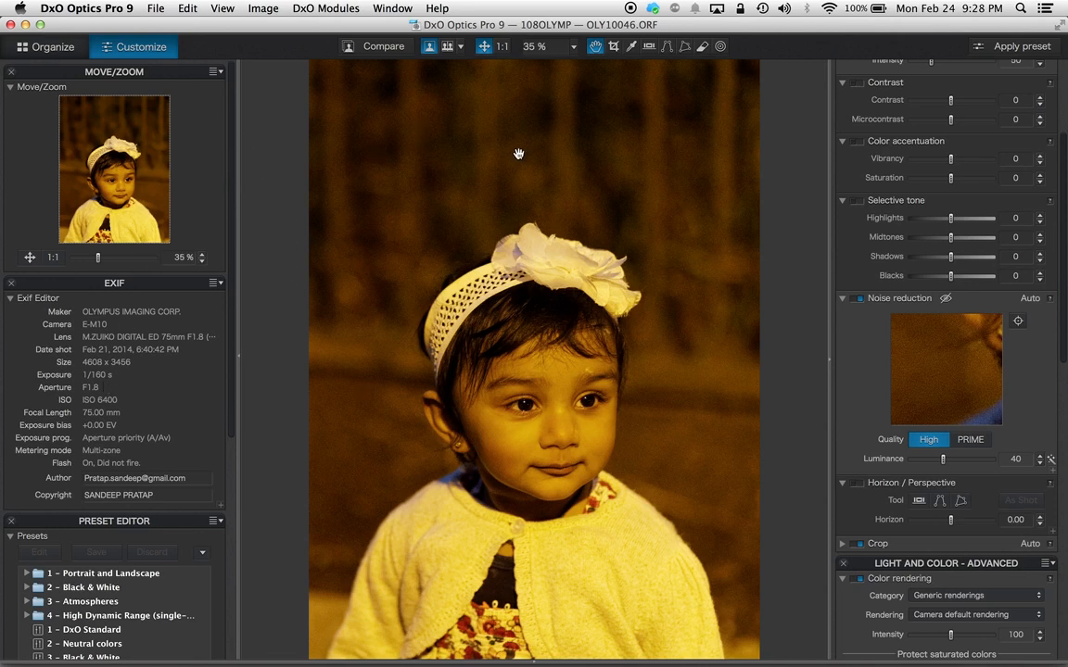
{"action": "mouse_move", "coordinate": [786, 252]}
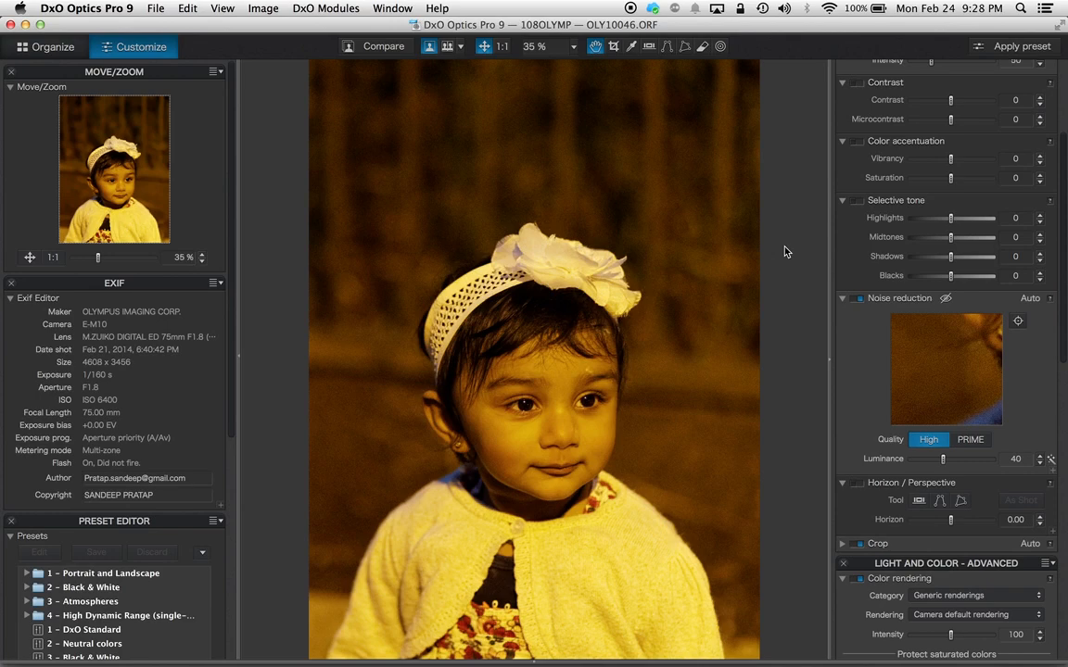
Step: View the night portrait at 1:1 actual pixel size to inspect the headband
{"action": "left_click", "coordinate": [502, 47]}
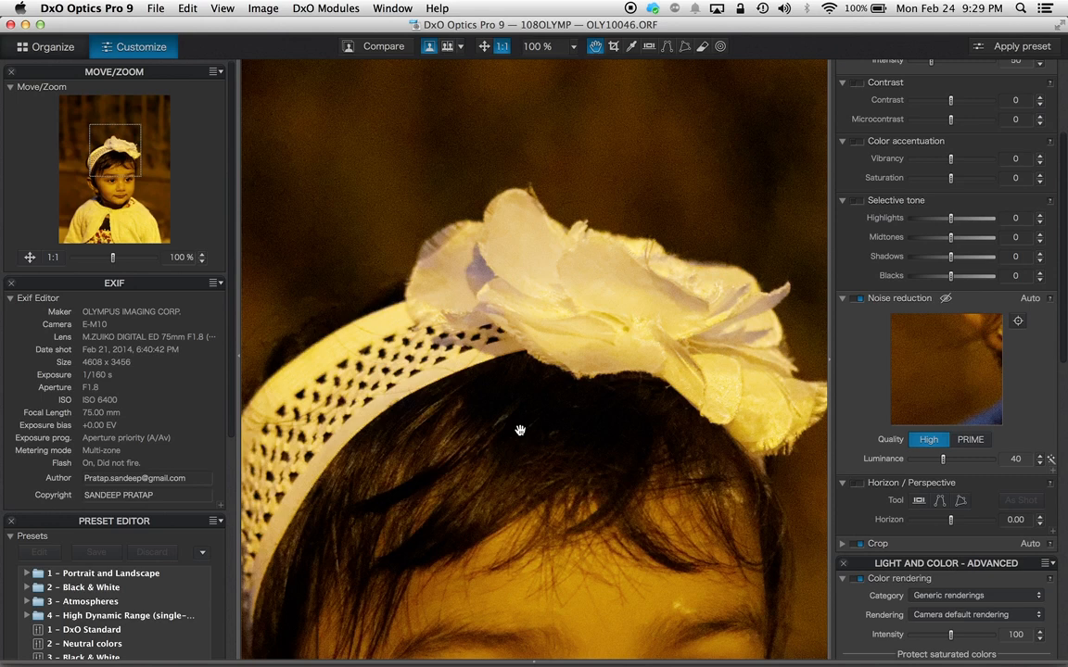
{"action": "mouse_move", "coordinate": [774, 274]}
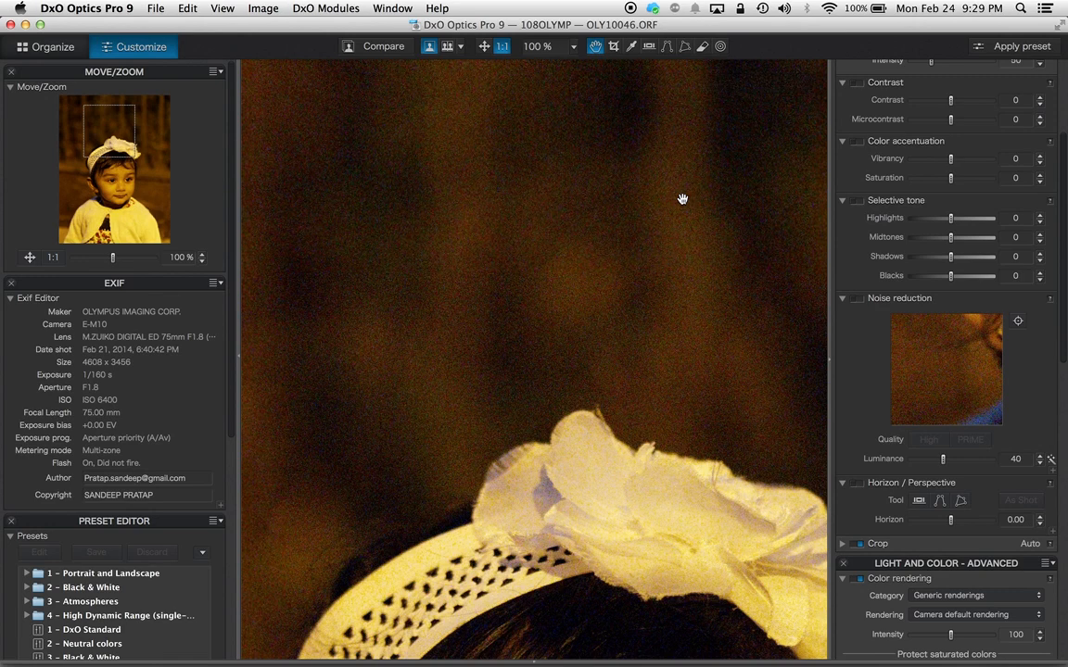
{"action": "mouse_move", "coordinate": [697, 204]}
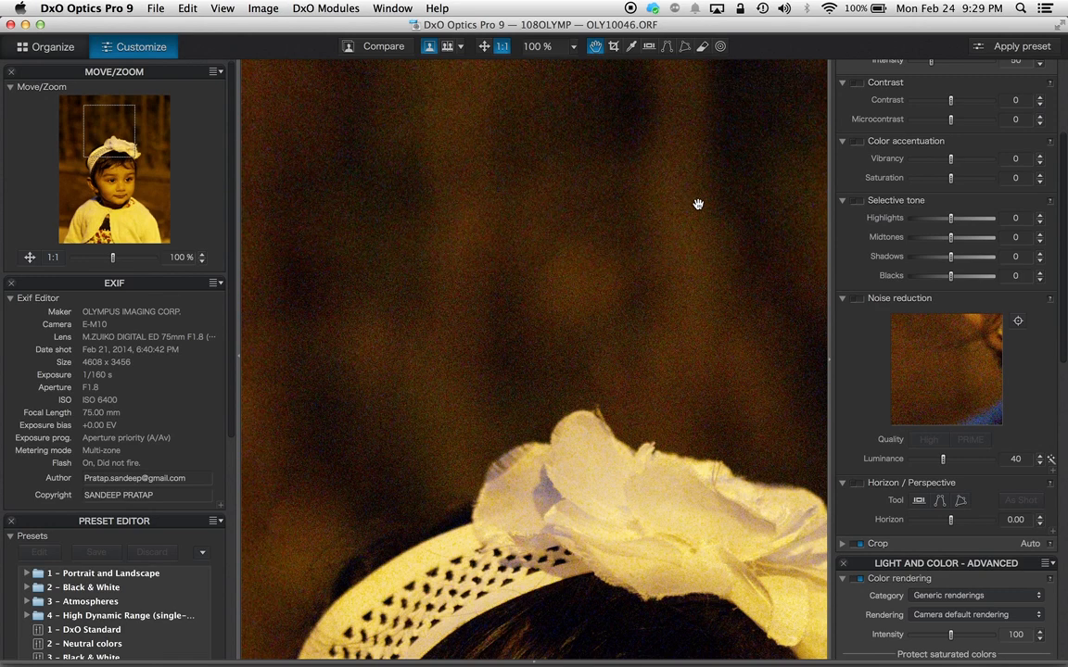
{"action": "mouse_move", "coordinate": [853, 311]}
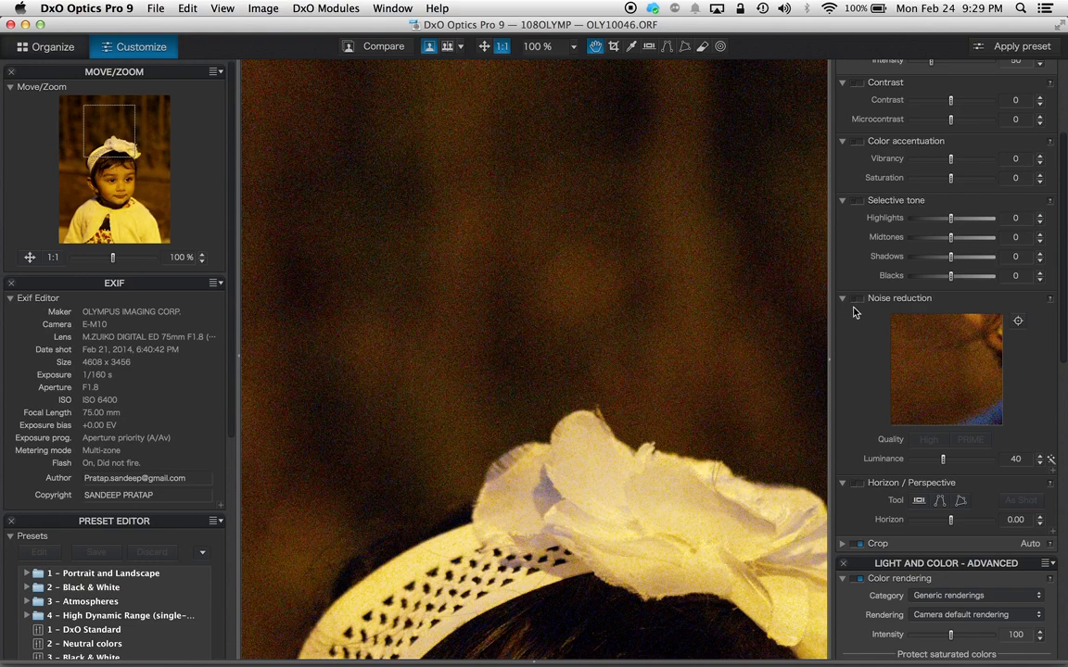
Step: Re-enable Noise reduction at High quality, luminance 40
{"action": "left_click", "coordinate": [856, 298]}
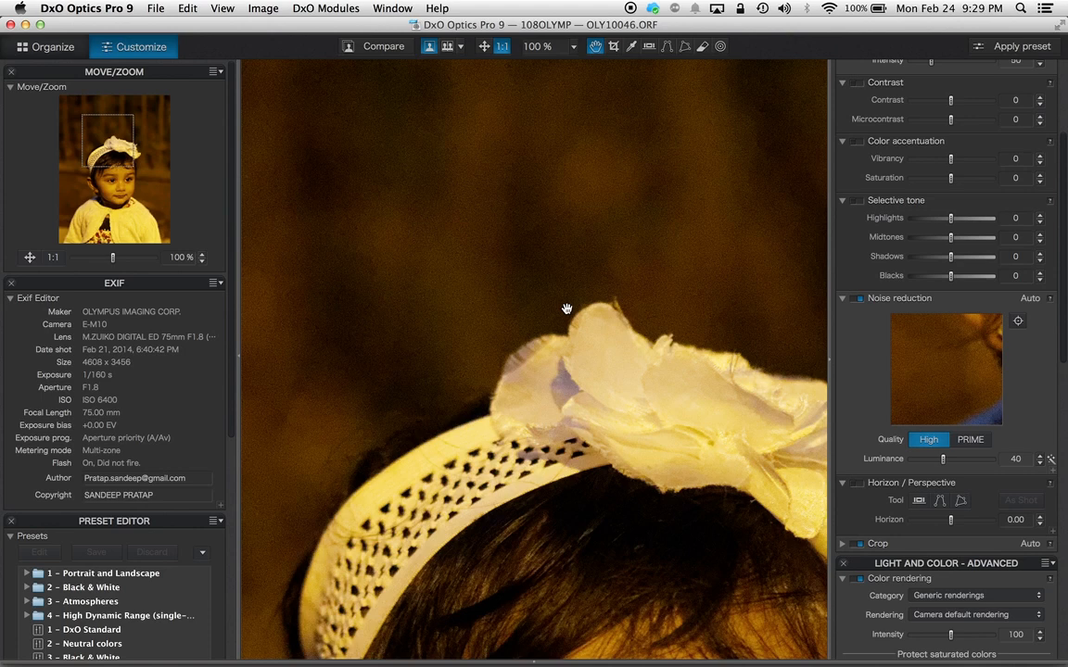
{"action": "mouse_move", "coordinate": [556, 189]}
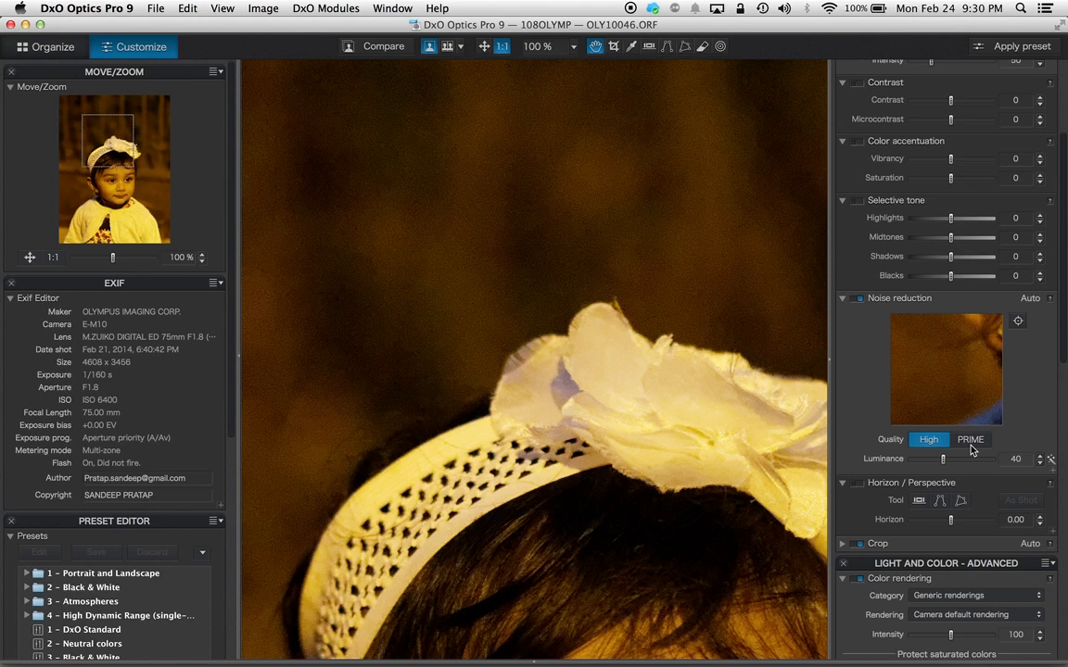
{"action": "mouse_move", "coordinate": [973, 446]}
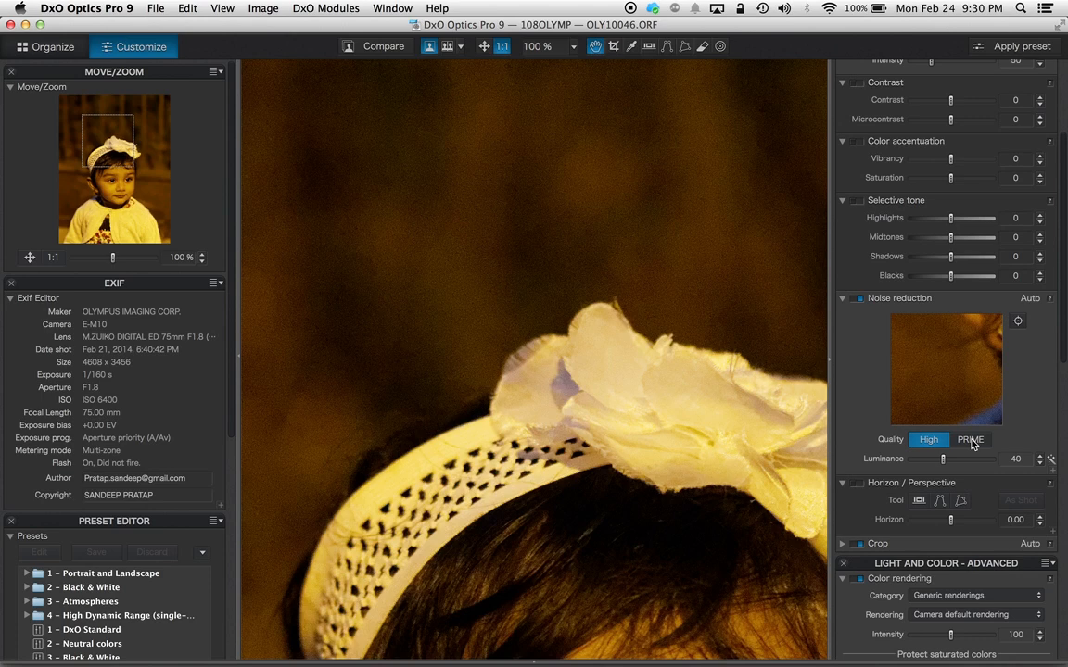
Step: Switch noise reduction quality to PRIME and let the preview render
{"action": "left_click", "coordinate": [971, 439]}
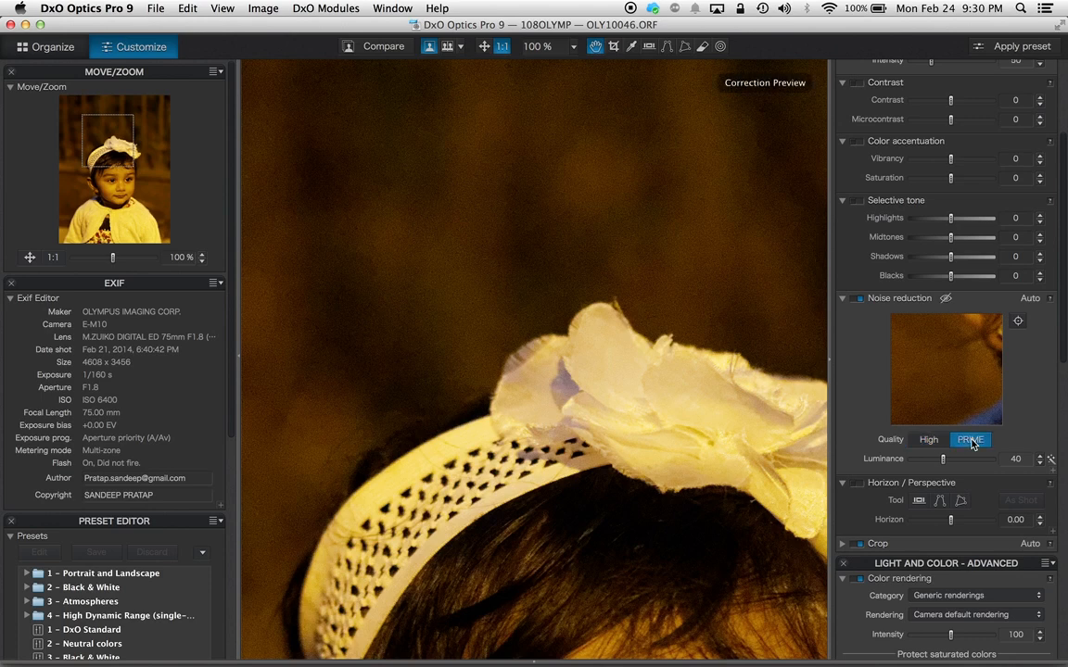
{"action": "left_click", "coordinate": [969, 439]}
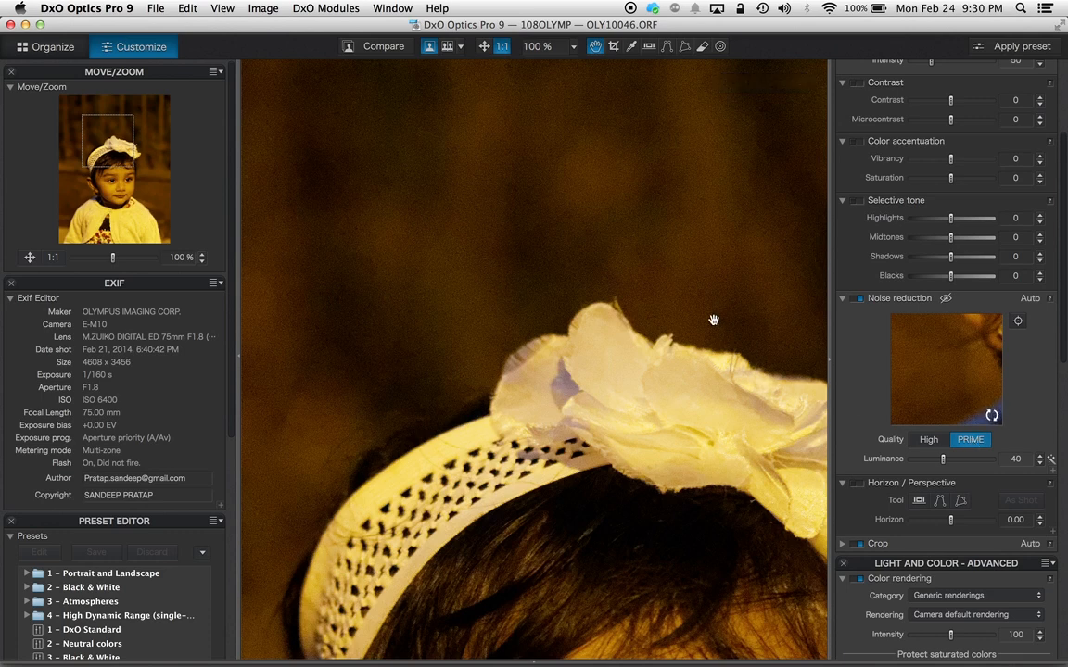
{"action": "mouse_move", "coordinate": [992, 415]}
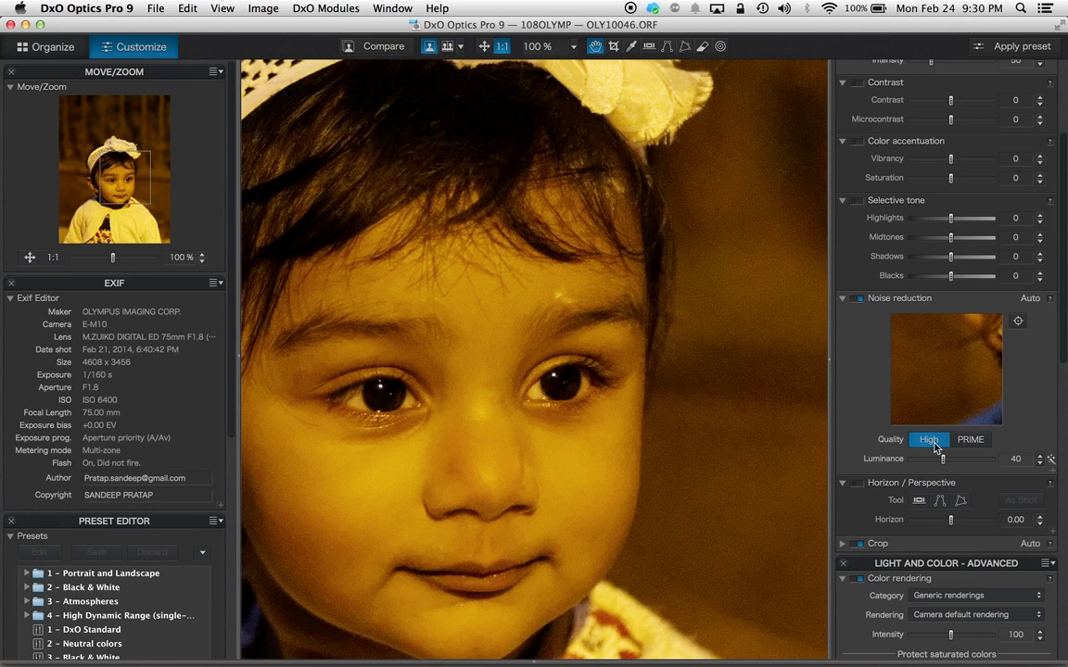
{"action": "mouse_move", "coordinate": [852, 389]}
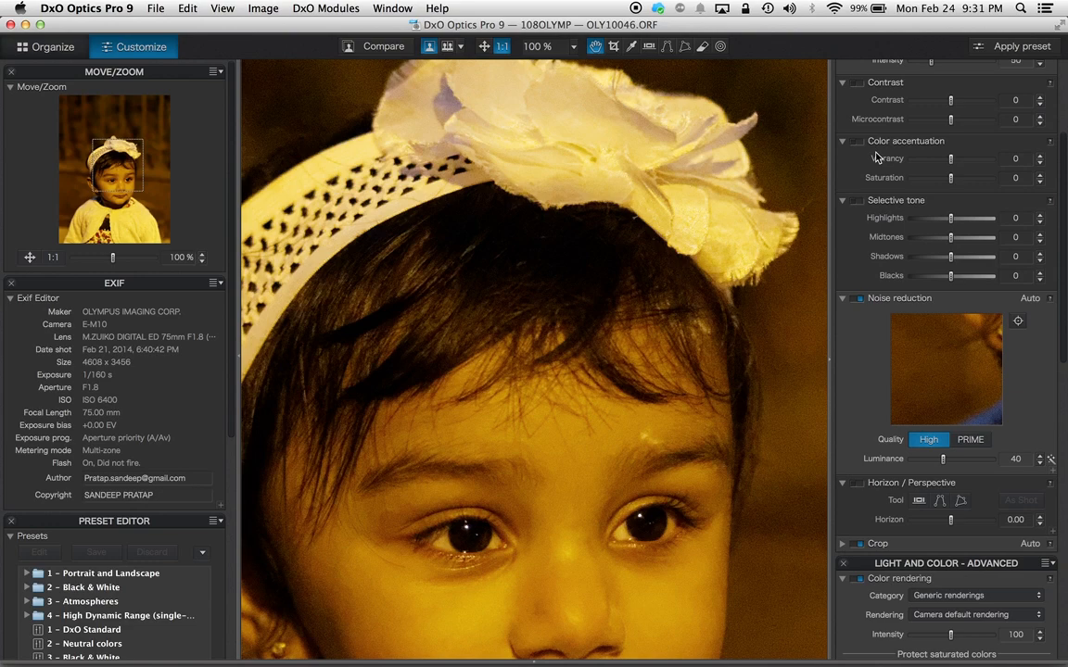
{"action": "mouse_move", "coordinate": [1001, 52]}
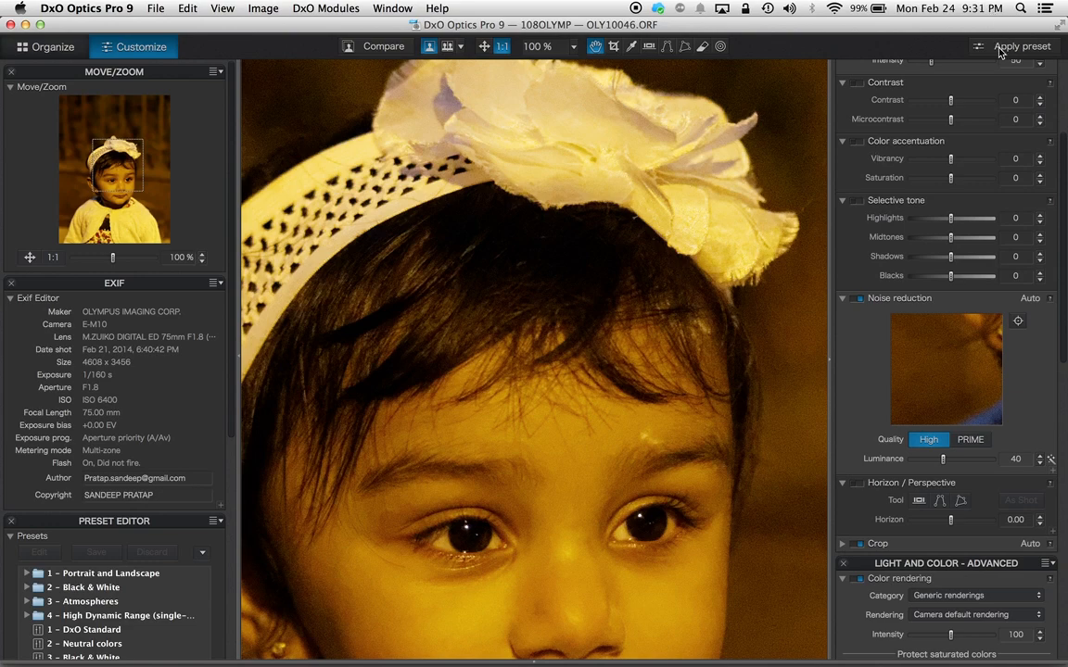
Step: Apply the '4 – Portrait – High key' preset from the preset browser
{"action": "left_click", "coordinate": [1020, 46]}
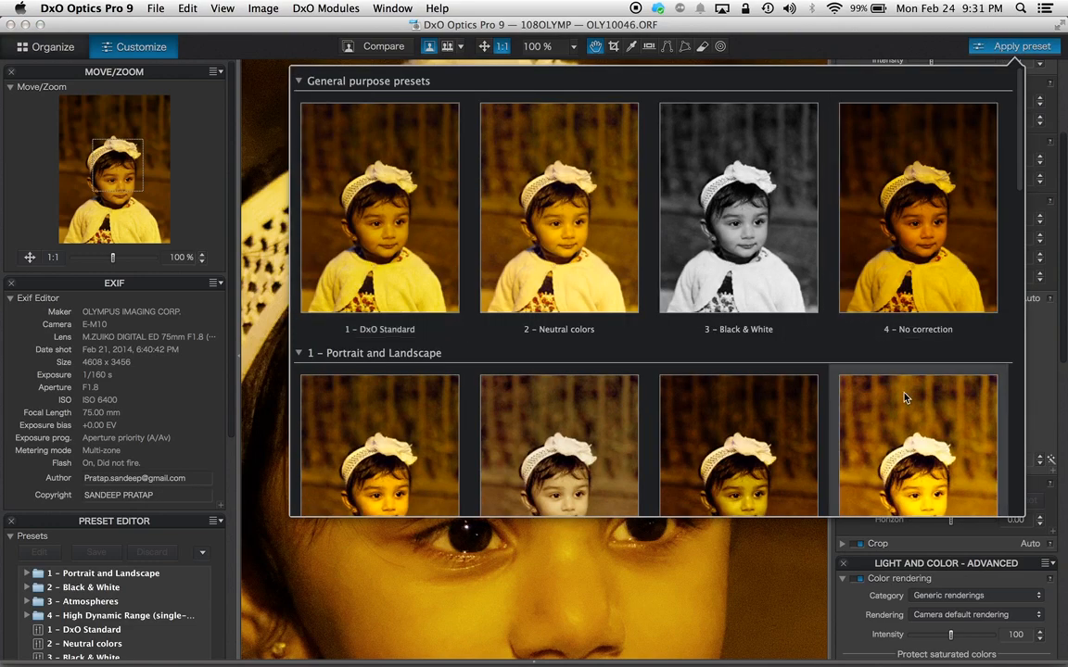
{"action": "scroll", "scroll_direction": "down", "scroll_amount": 3}
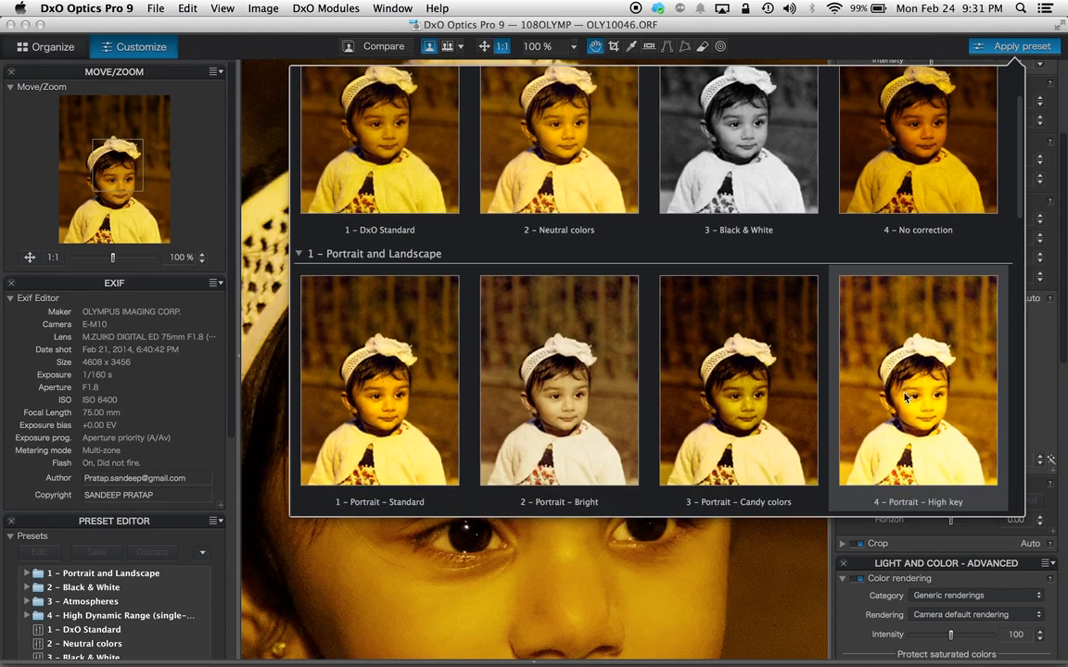
{"action": "scroll", "scroll_direction": "down", "scroll_amount": 3}
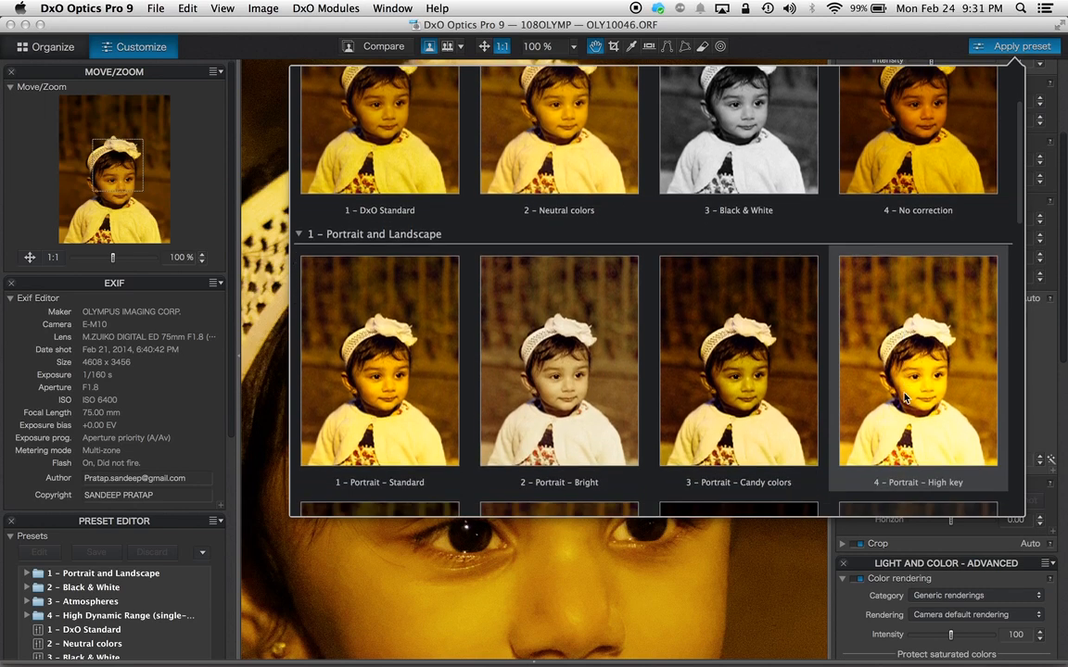
{"action": "scroll", "scroll_direction": "down", "scroll_amount": 3}
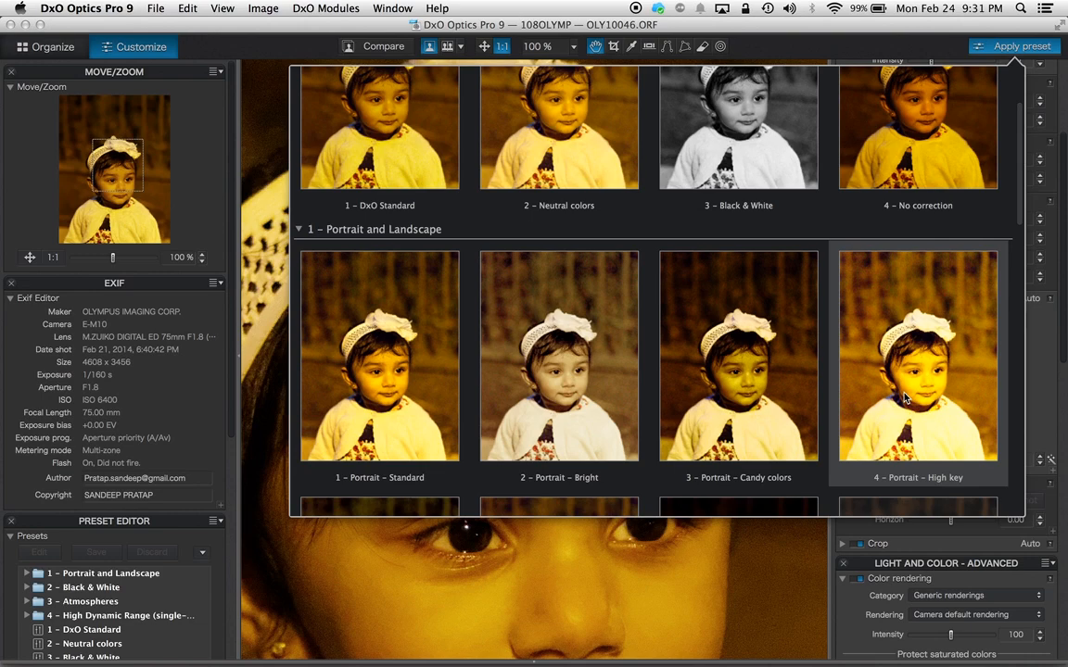
{"action": "left_click", "coordinate": [918, 356]}
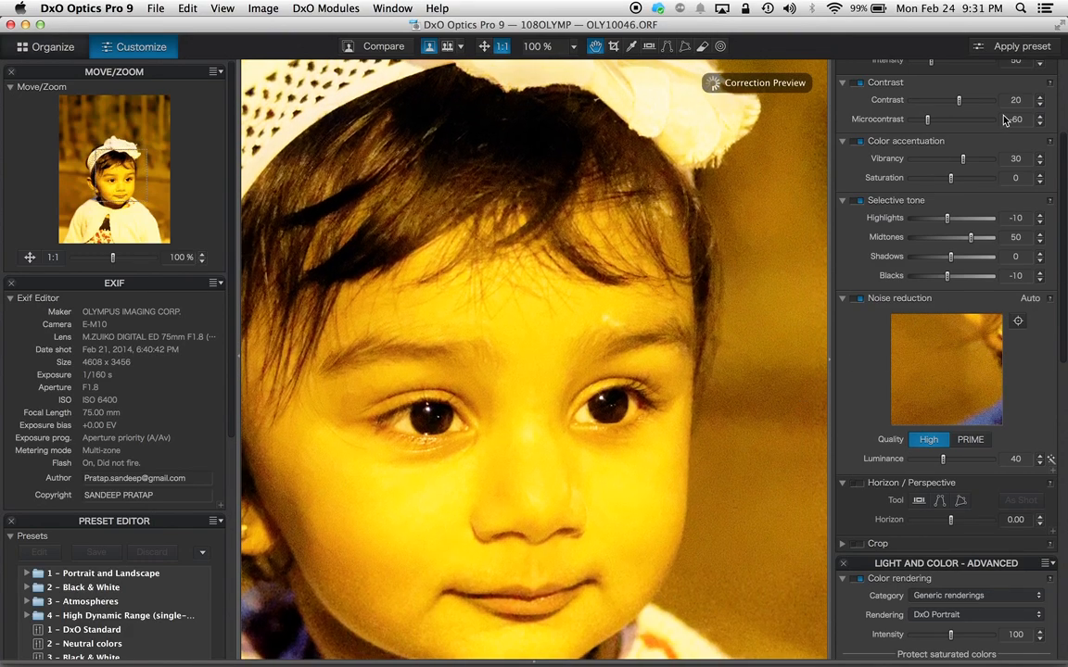
Step: Reopen the Apply preset browser showing the portrait thumbnails
{"action": "left_click", "coordinate": [1014, 46]}
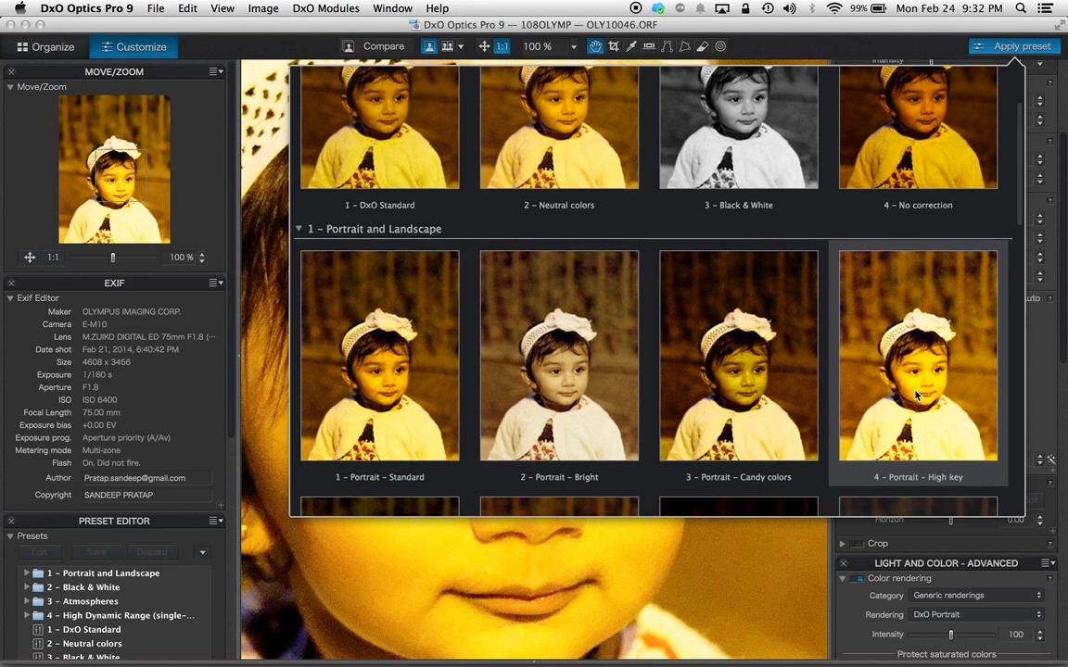
Step: Scroll the preset browser down to the Landscape presets
{"action": "scroll", "scroll_direction": "down", "scroll_amount": 3}
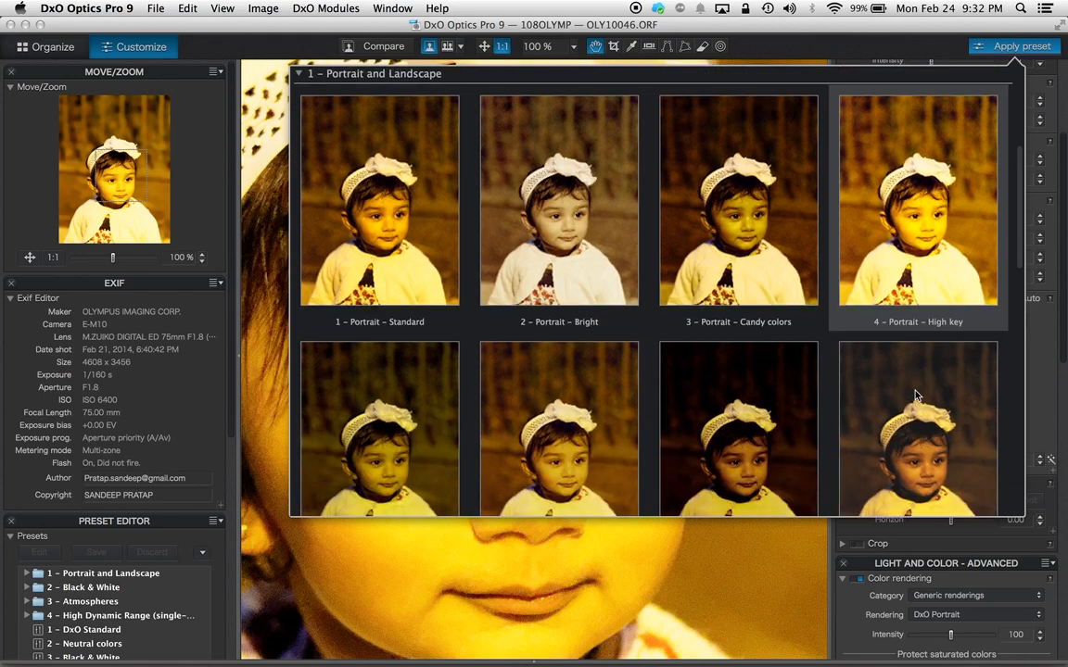
{"action": "scroll", "scroll_direction": "down", "scroll_amount": 3}
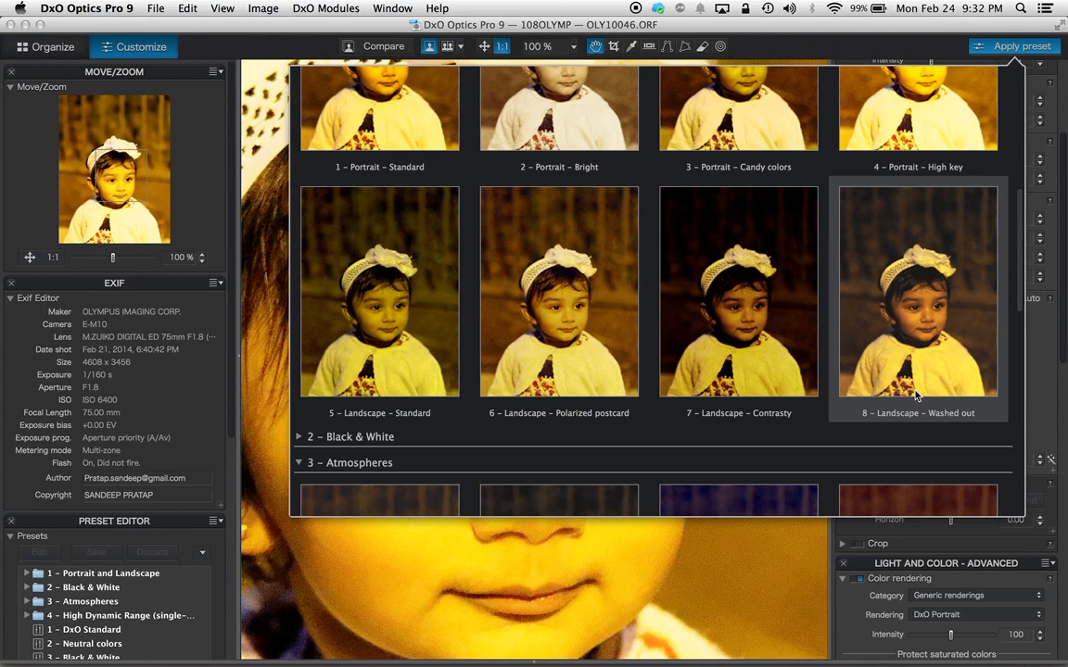
{"action": "mouse_move", "coordinate": [991, 56]}
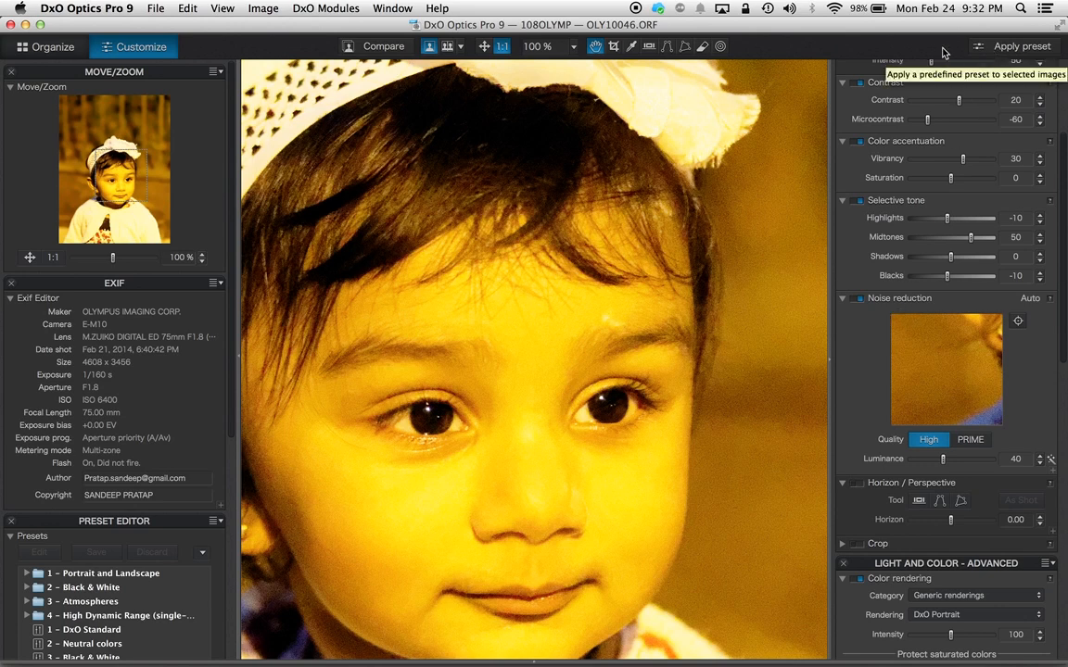
{"action": "left_click", "coordinate": [85, 7]}
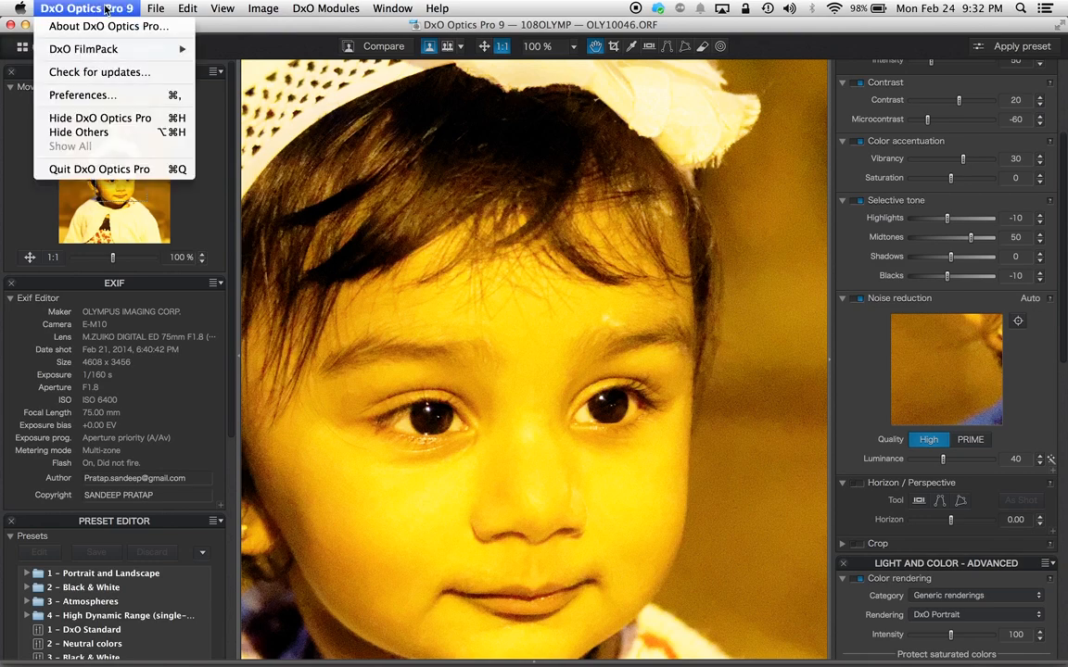
{"action": "mouse_move", "coordinate": [81, 95]}
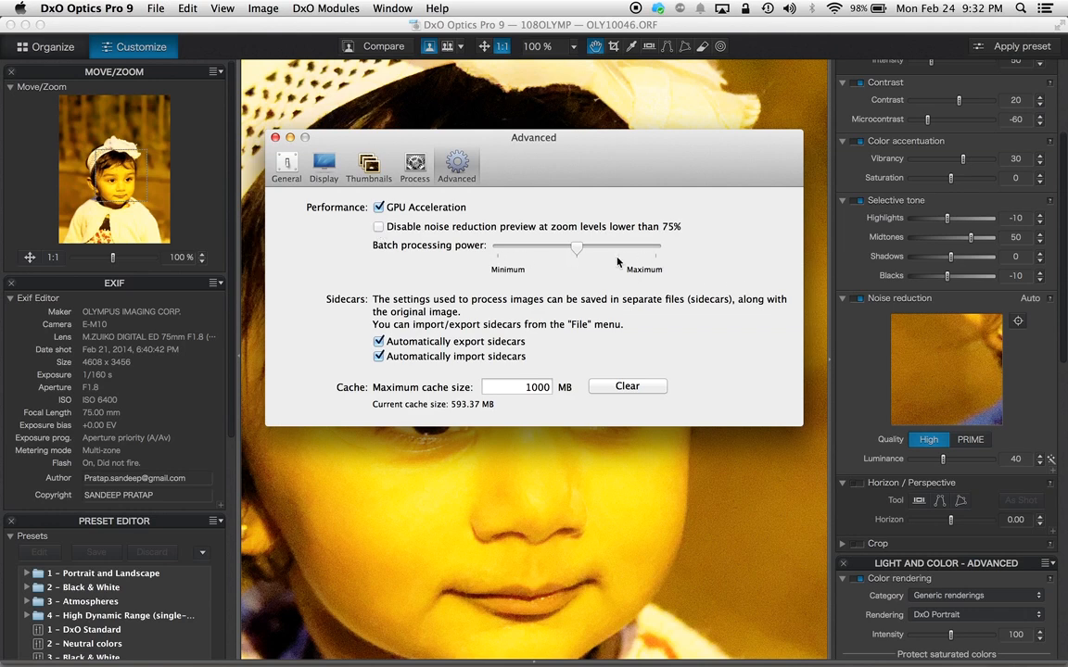
{"action": "mouse_move", "coordinate": [508, 318]}
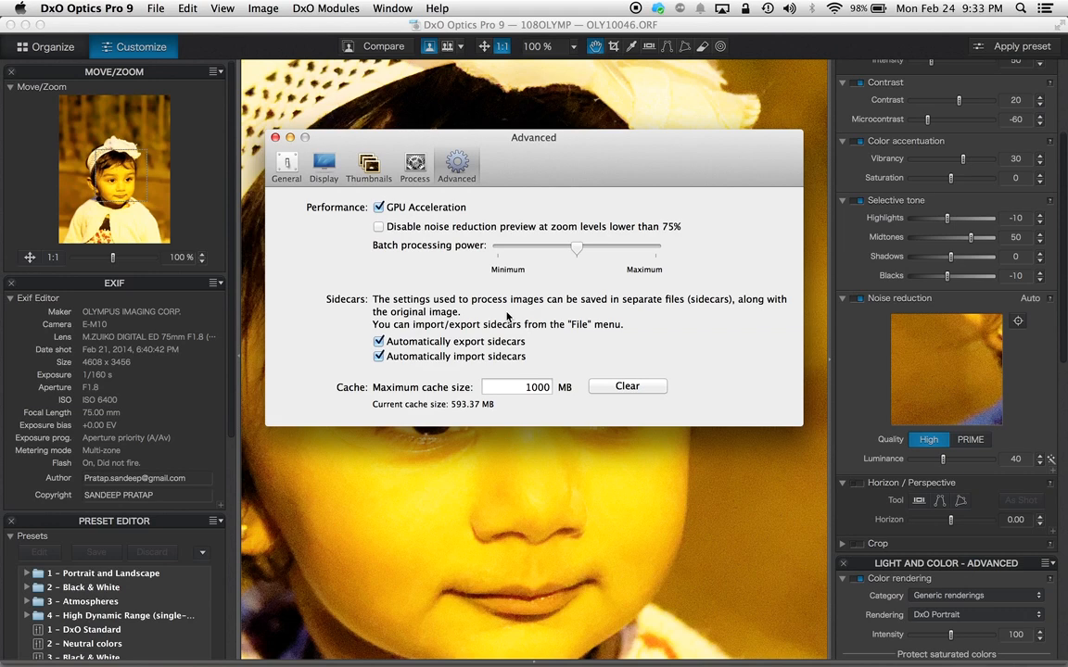
{"action": "mouse_move", "coordinate": [444, 313]}
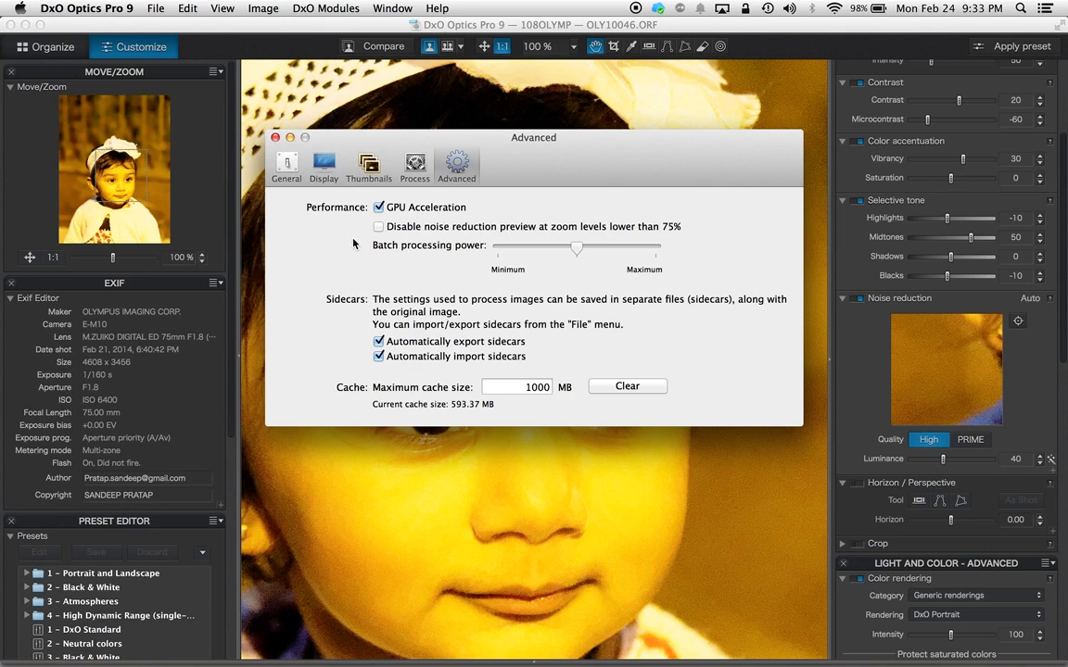
{"action": "left_click", "coordinate": [274, 137]}
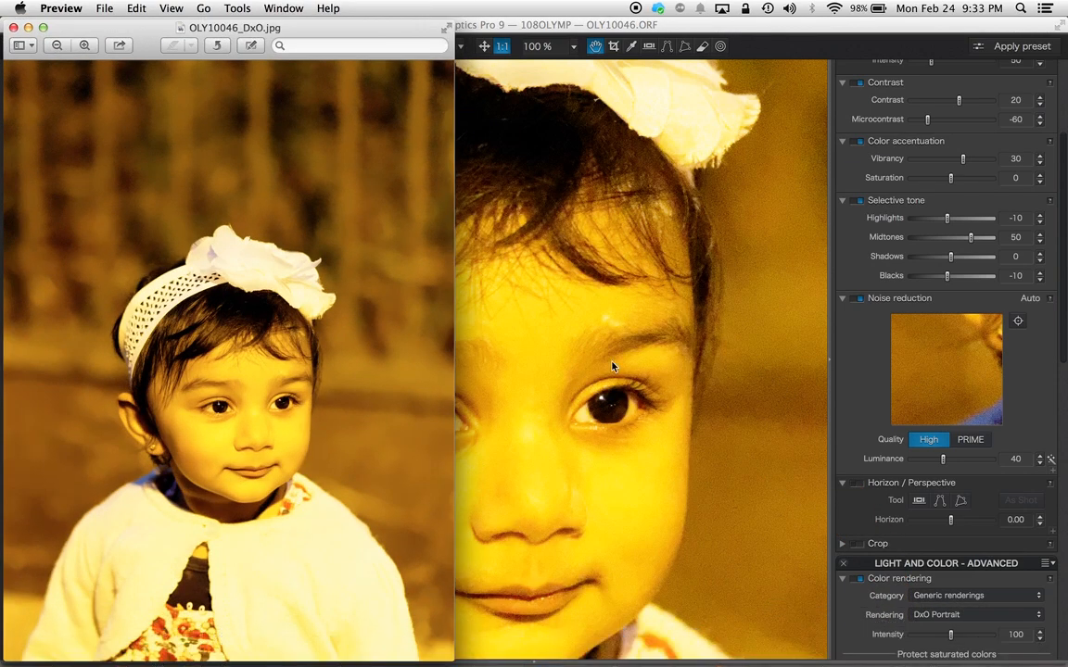
{"action": "mouse_move", "coordinate": [419, 359]}
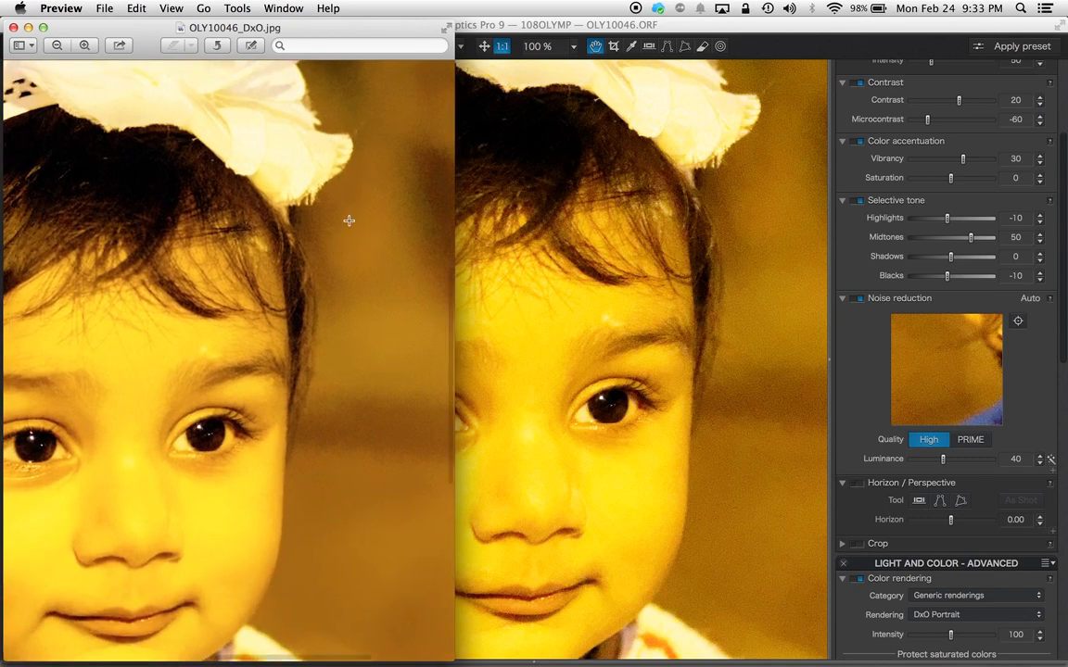
Step: Zoom in on the child's face in the exported OLY10046_DxO.jpg in Preview
{"action": "scroll", "scroll_direction": "down", "scroll_amount": 3}
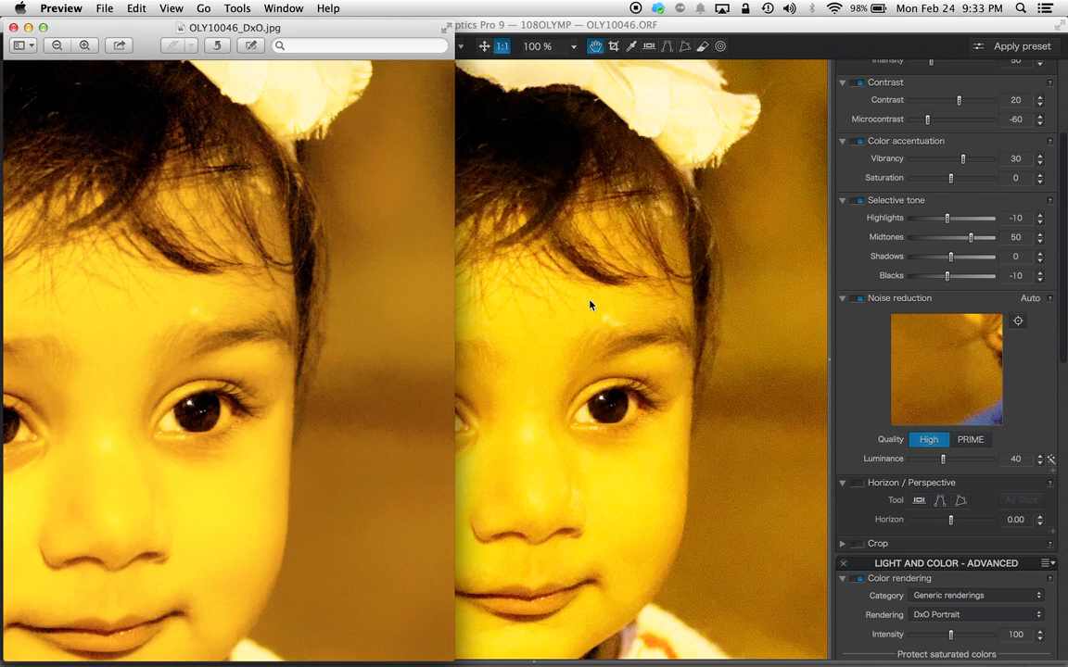
{"action": "mouse_move", "coordinate": [749, 374]}
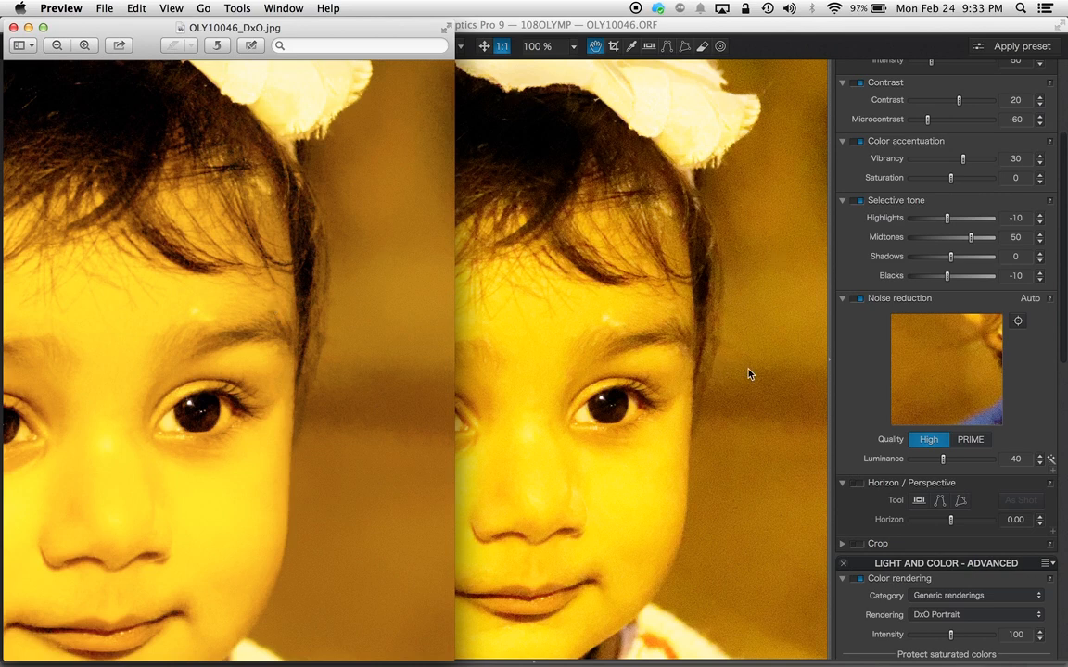
{"action": "mouse_move", "coordinate": [307, 350]}
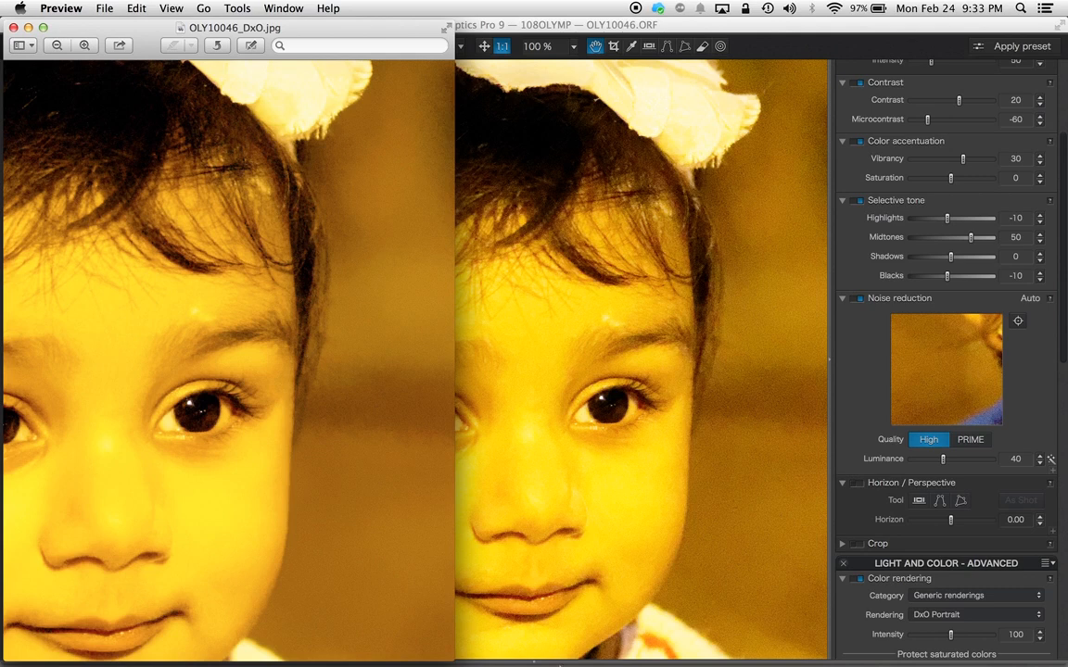
{"action": "mouse_move", "coordinate": [473, 450]}
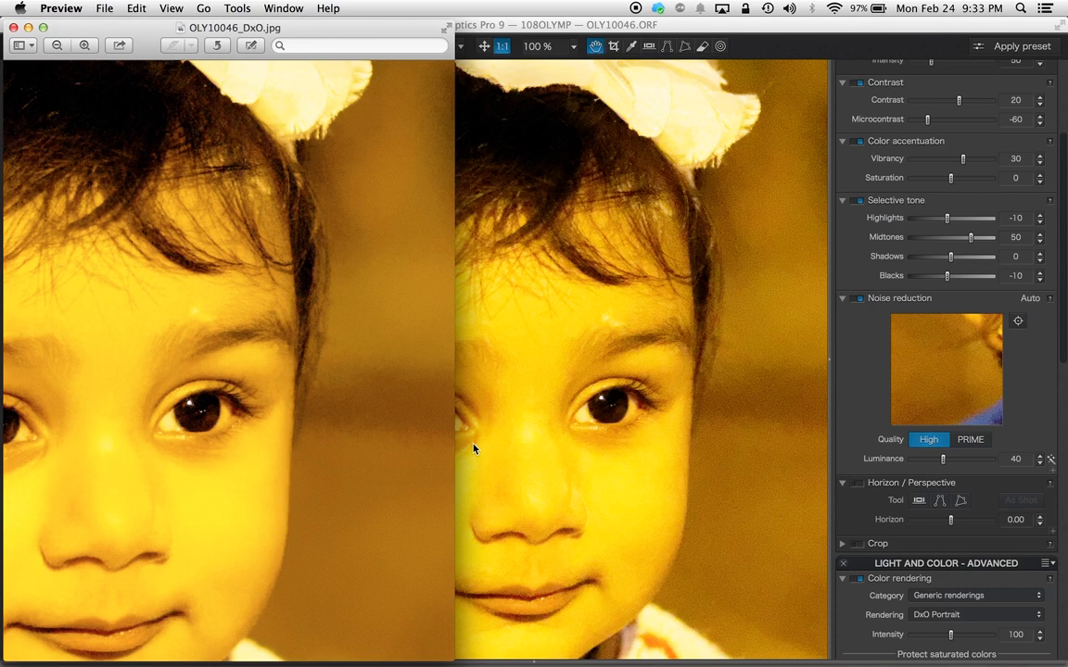
{"action": "mouse_move", "coordinate": [400, 423]}
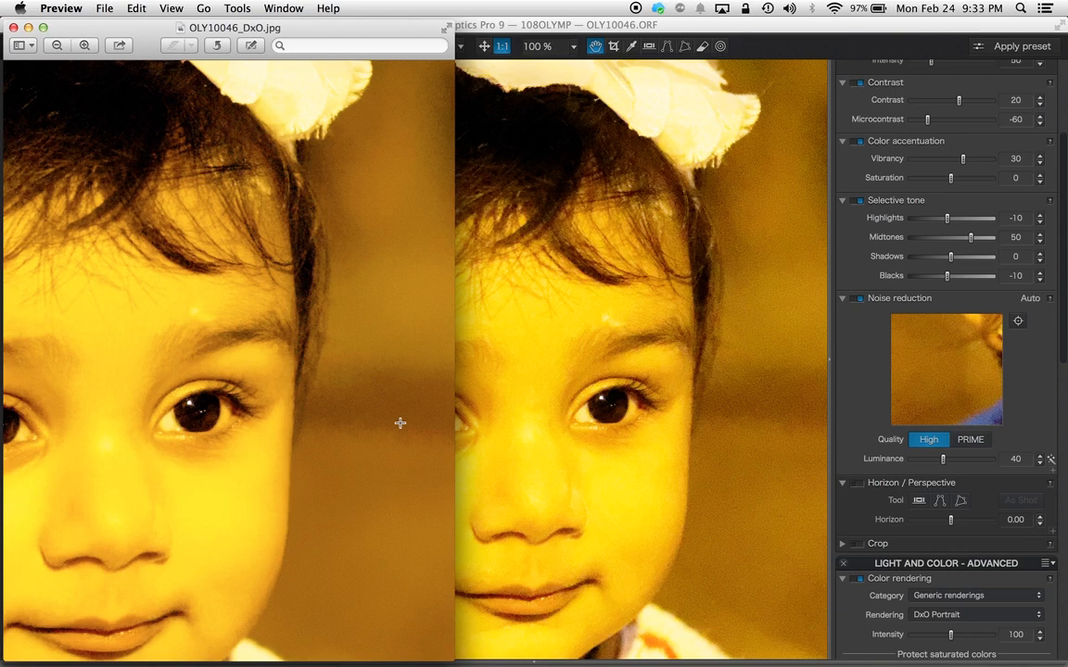
{"action": "mouse_move", "coordinate": [482, 519]}
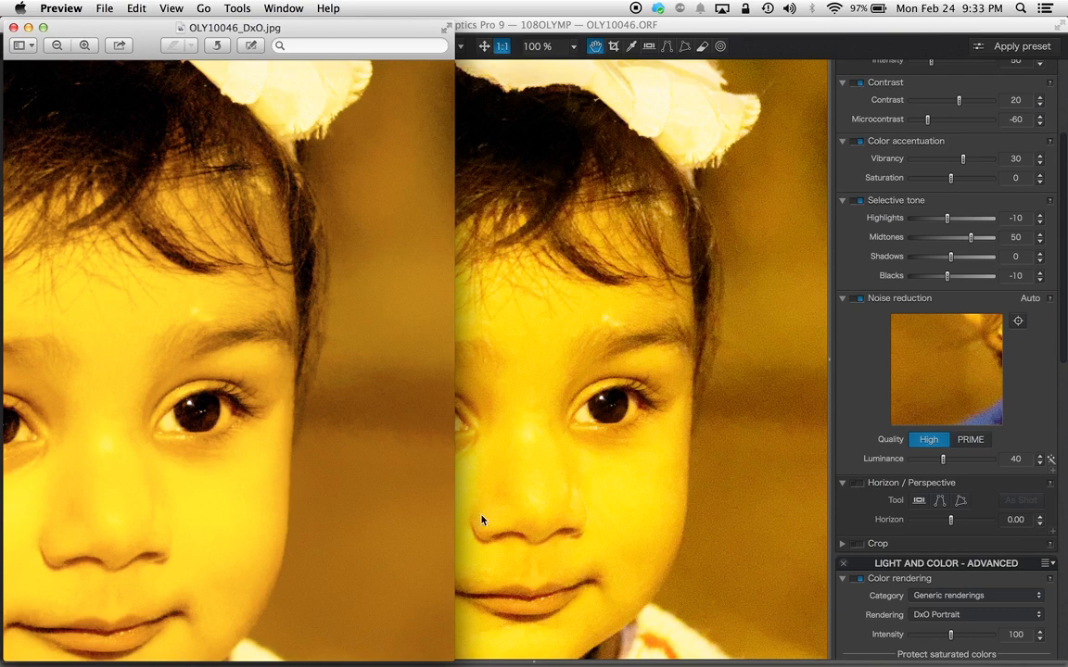
{"action": "mouse_move", "coordinate": [745, 565]}
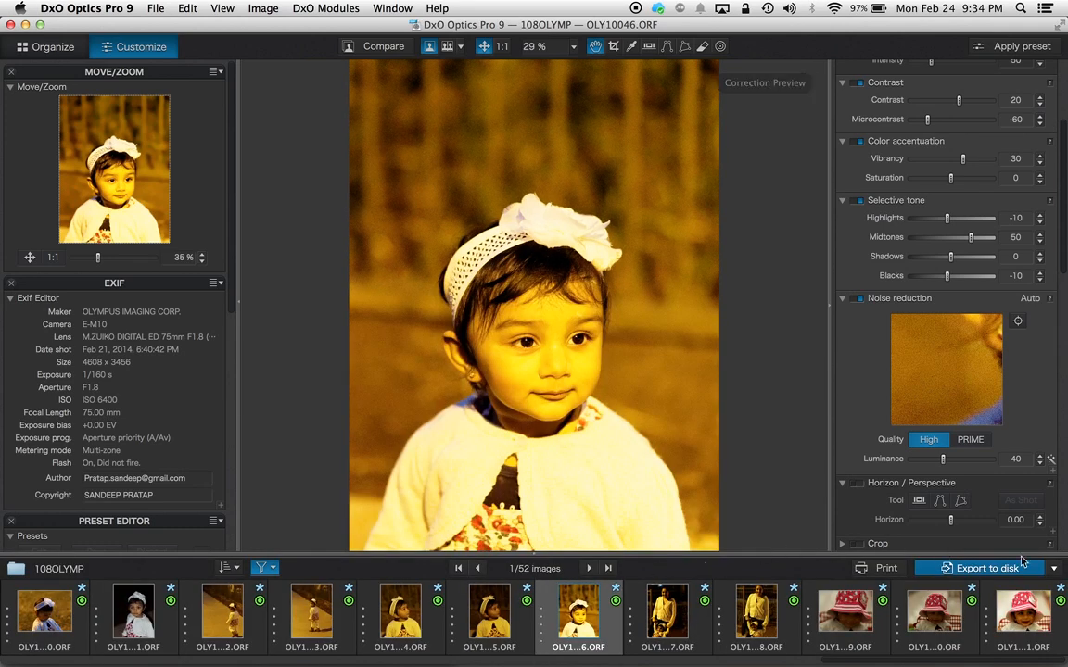
Step: Show the Export to disk destination options in the filmstrip bar
{"action": "left_click", "coordinate": [1052, 567]}
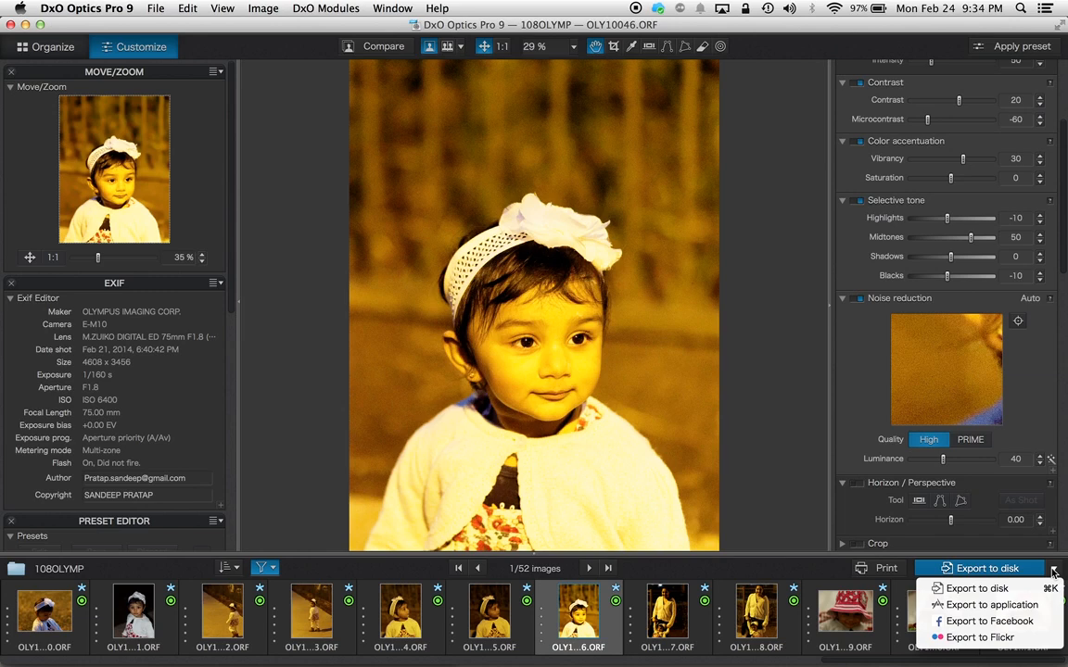